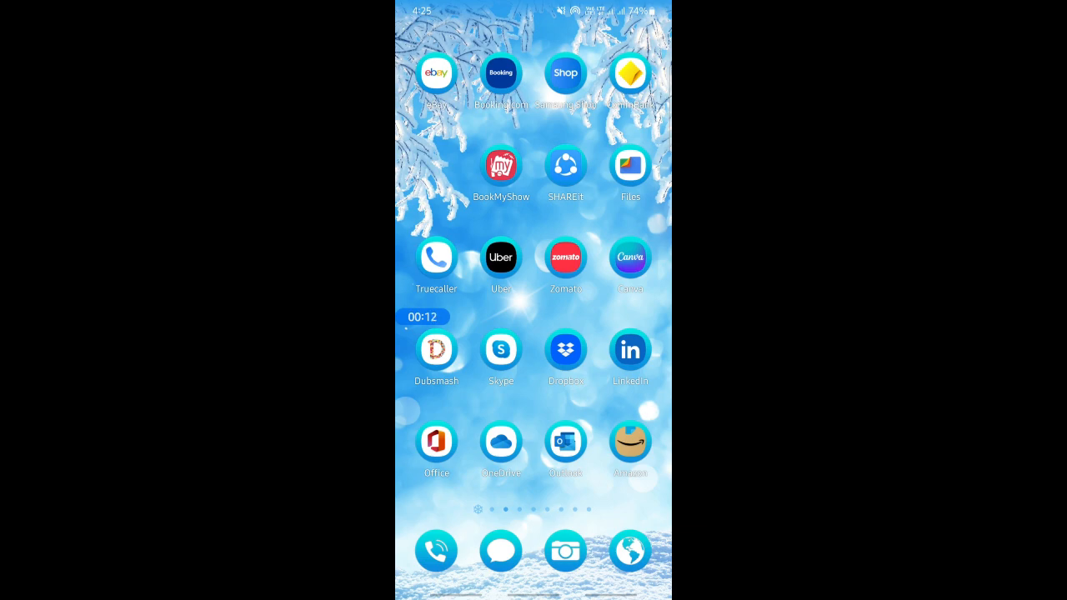
# Step: Launch Amazon Shopping and scroll its home page storefront offers
pyautogui.click(630, 442)
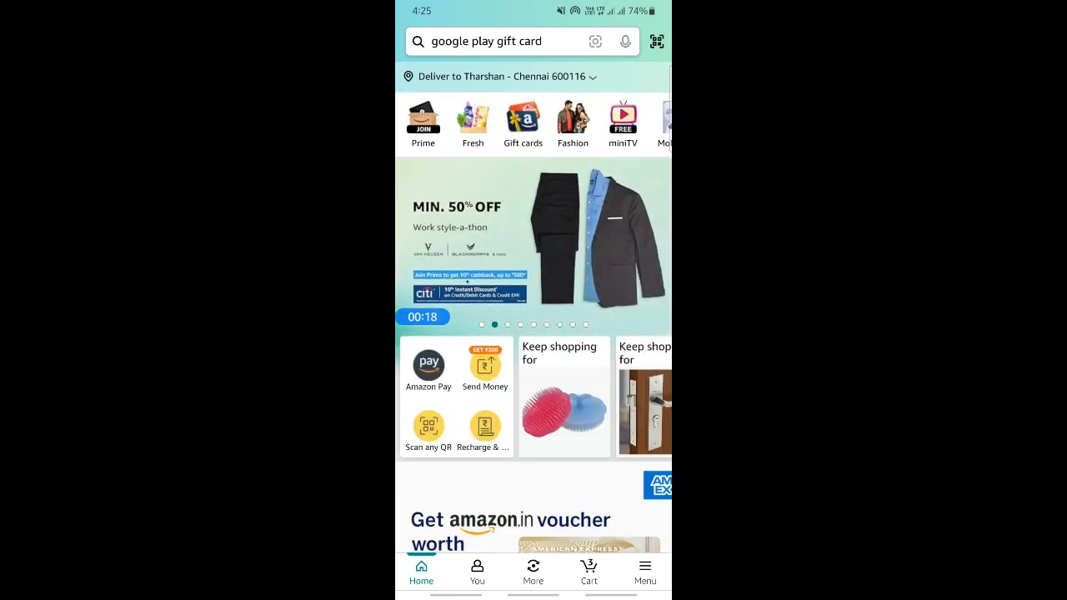
pyautogui.scroll(-3)
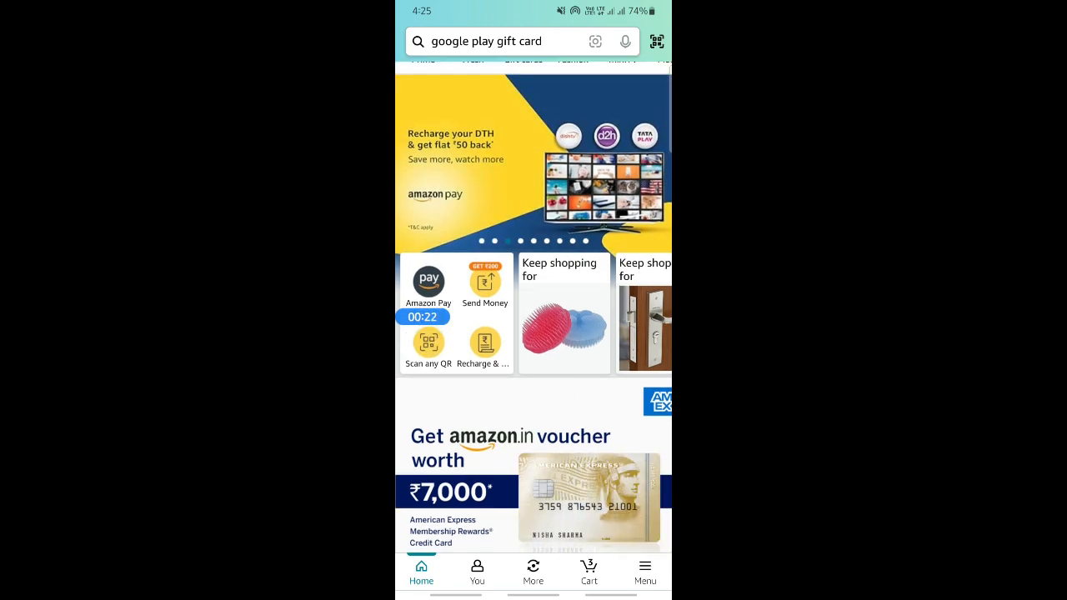
# Step: Open the Google Play Gift Code page and scroll to its amount and email form
pyautogui.click(517, 41)
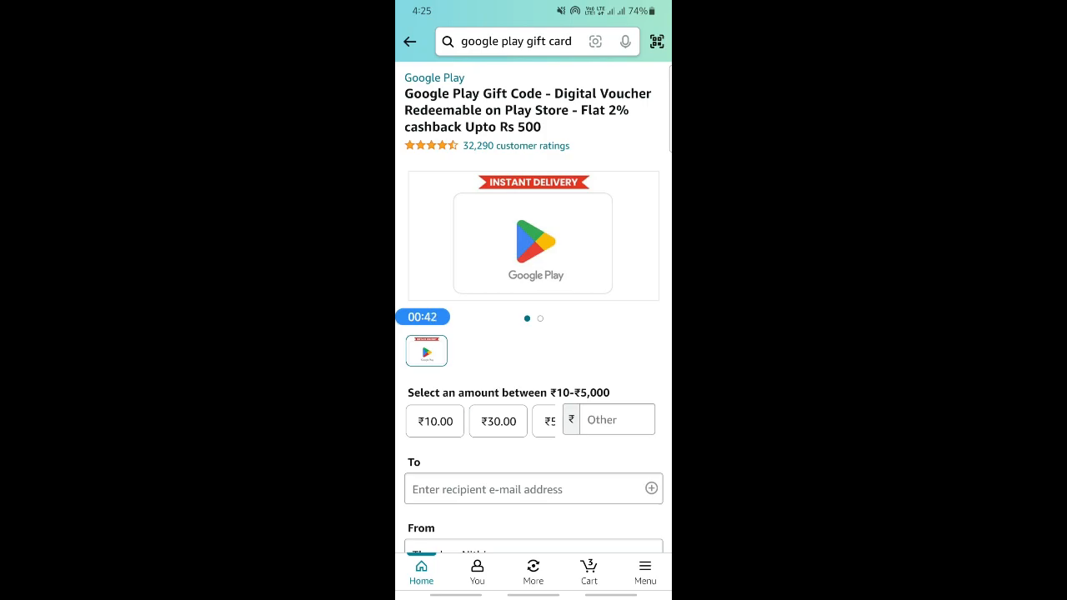
pyautogui.scroll(-3)
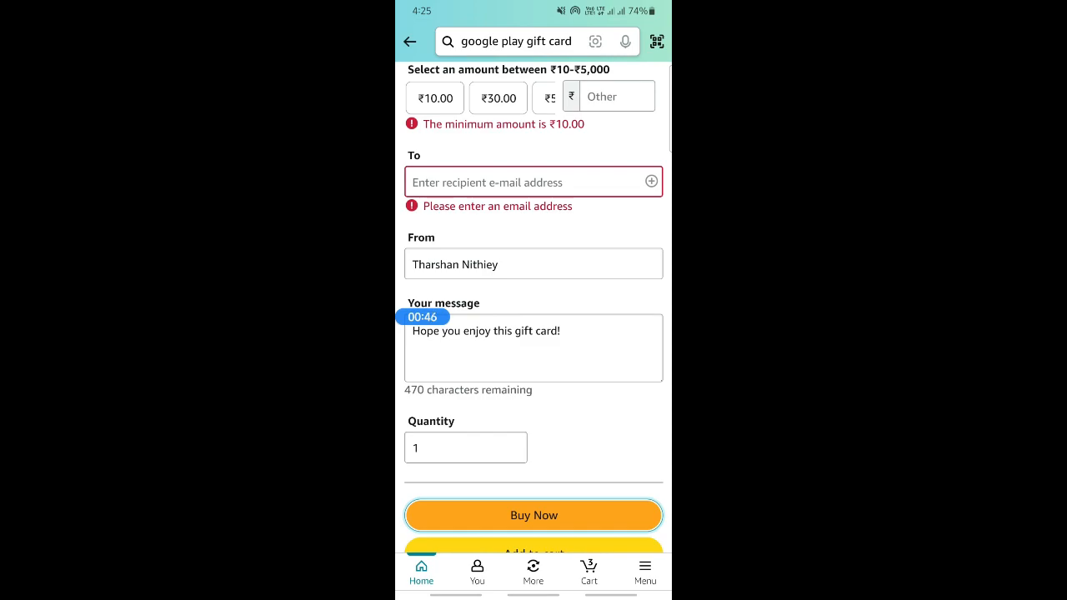
# Step: Scroll the payment method page and expand the Add Gift Card or Promo Code section
pyautogui.scroll(-3)
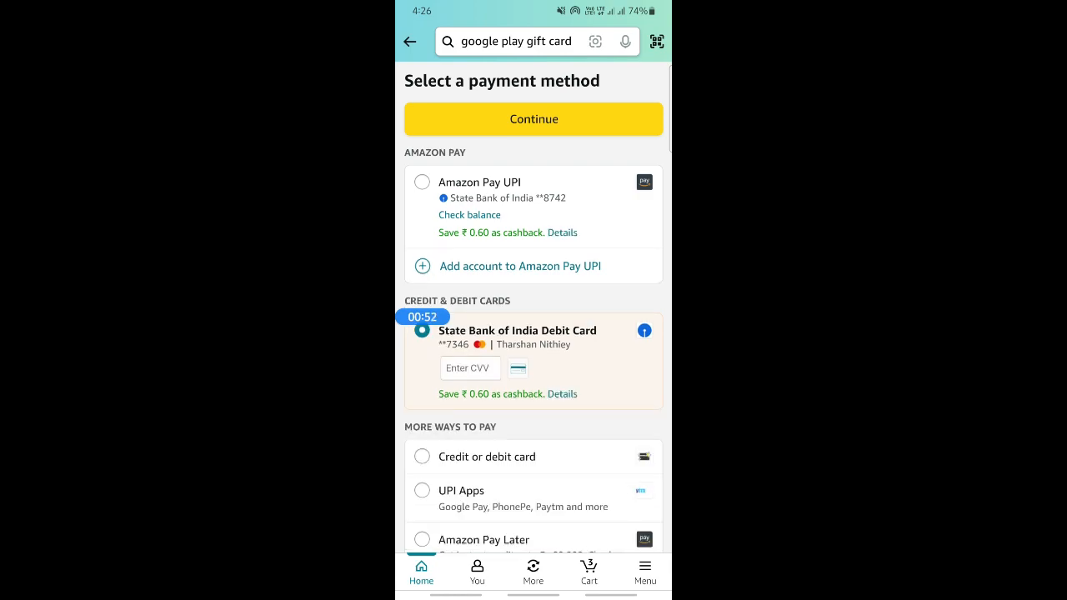
pyautogui.scroll(-3)
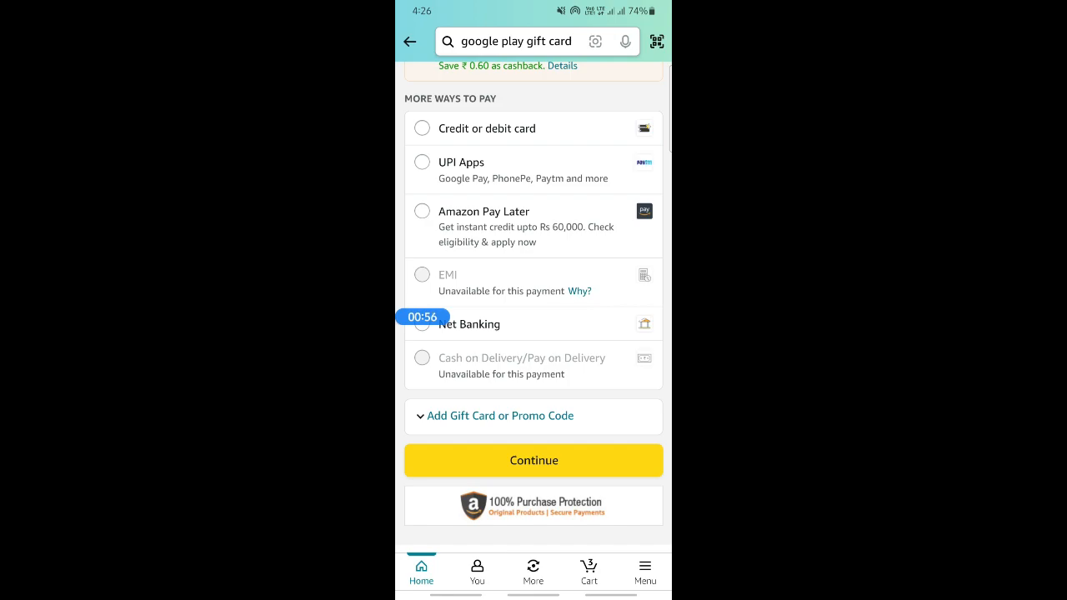
pyautogui.click(496, 416)
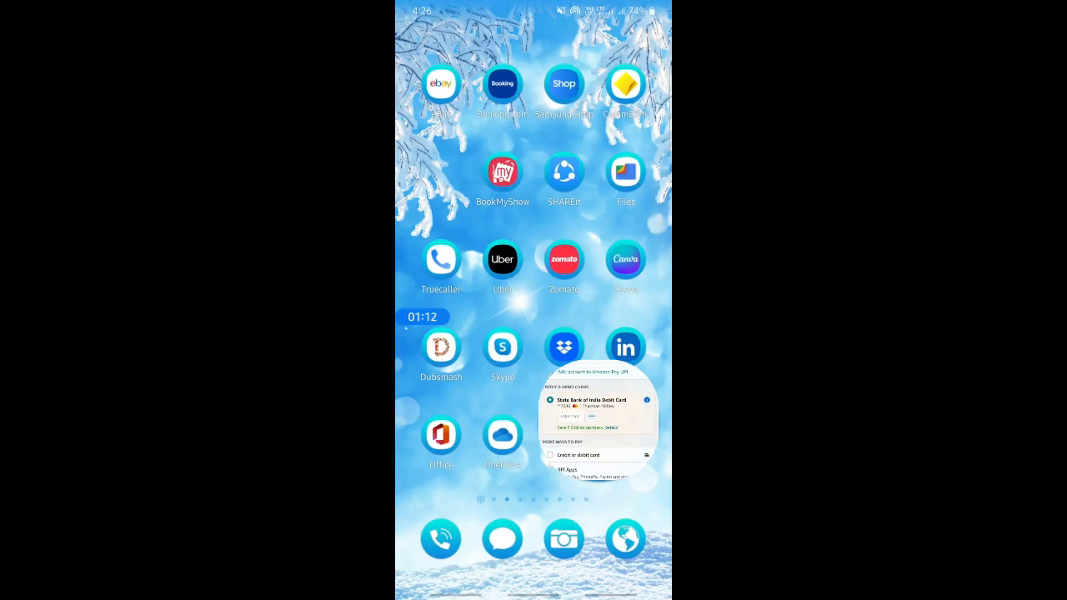
# Step: Swipe the home screen, then open the Play Store's Google account menu
pyautogui.hscroll(-3)
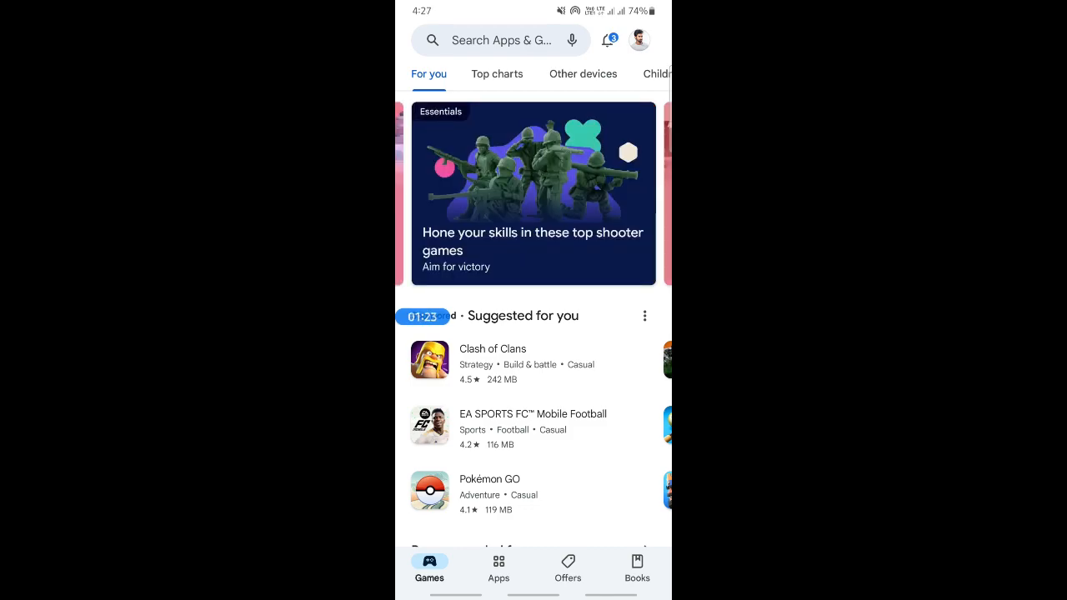
pyautogui.click(639, 40)
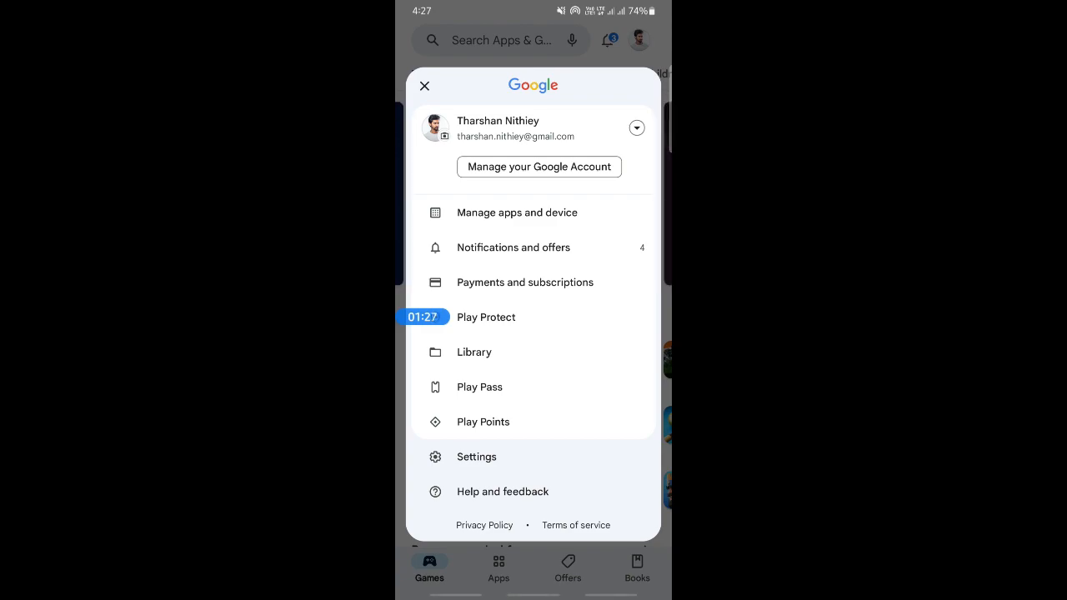
pyautogui.click(525, 282)
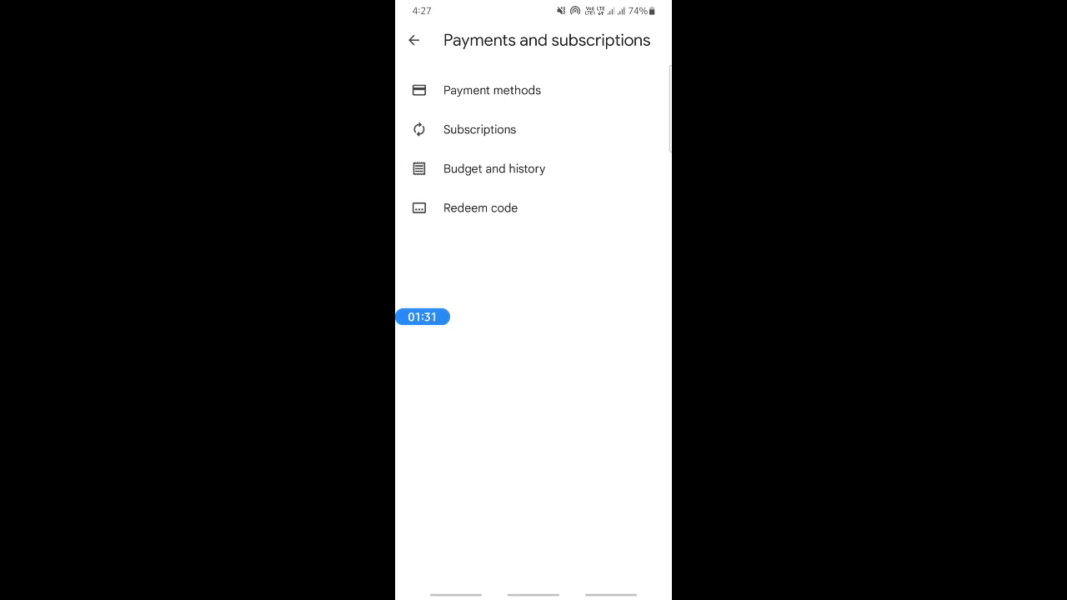
pyautogui.click(481, 207)
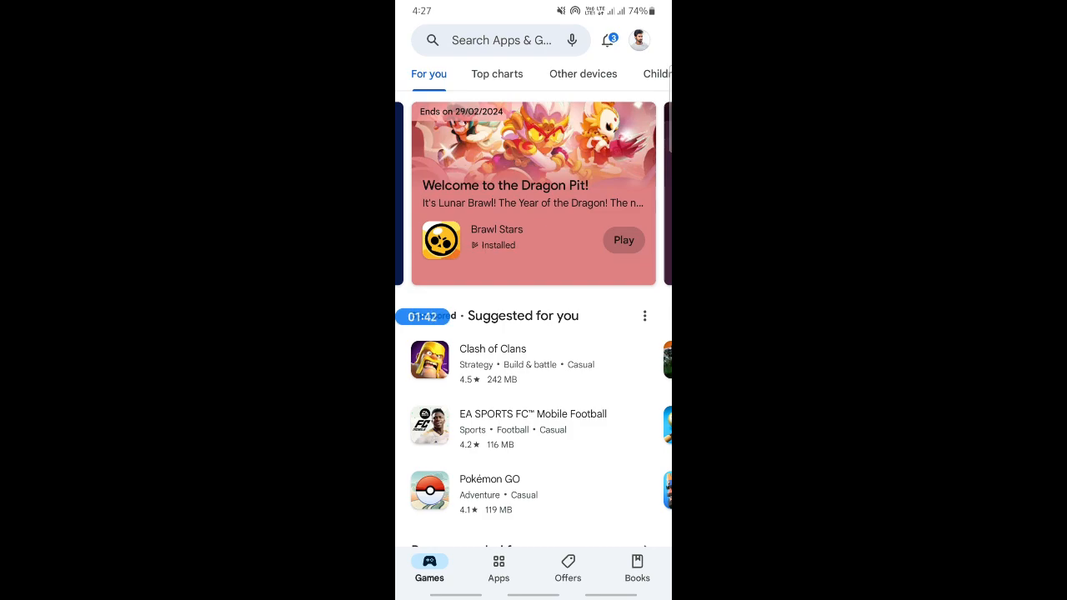
pyautogui.scroll(-3)
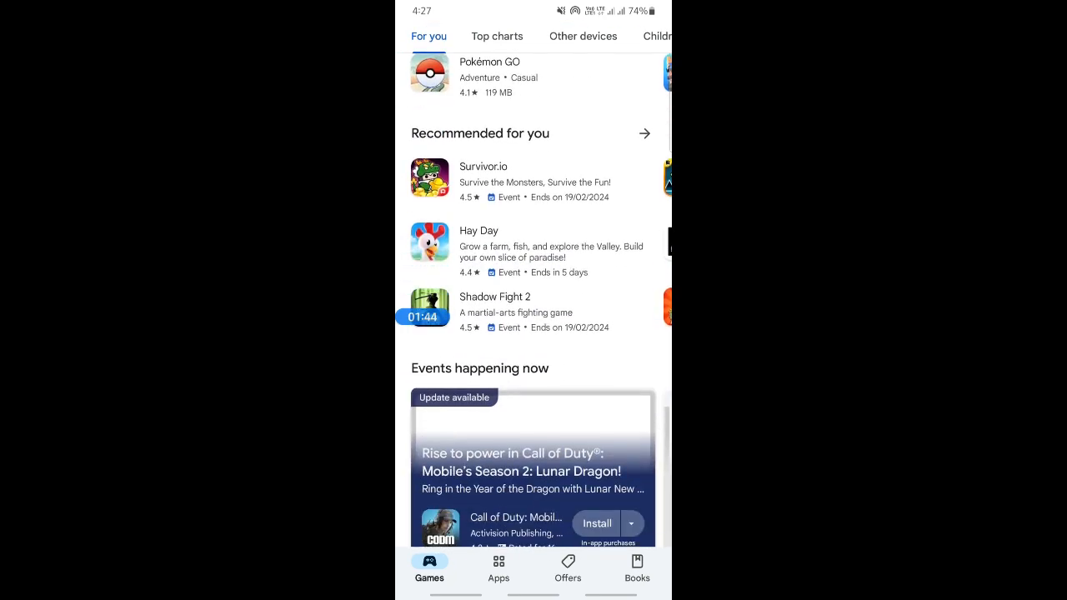
pyautogui.scroll(-3)
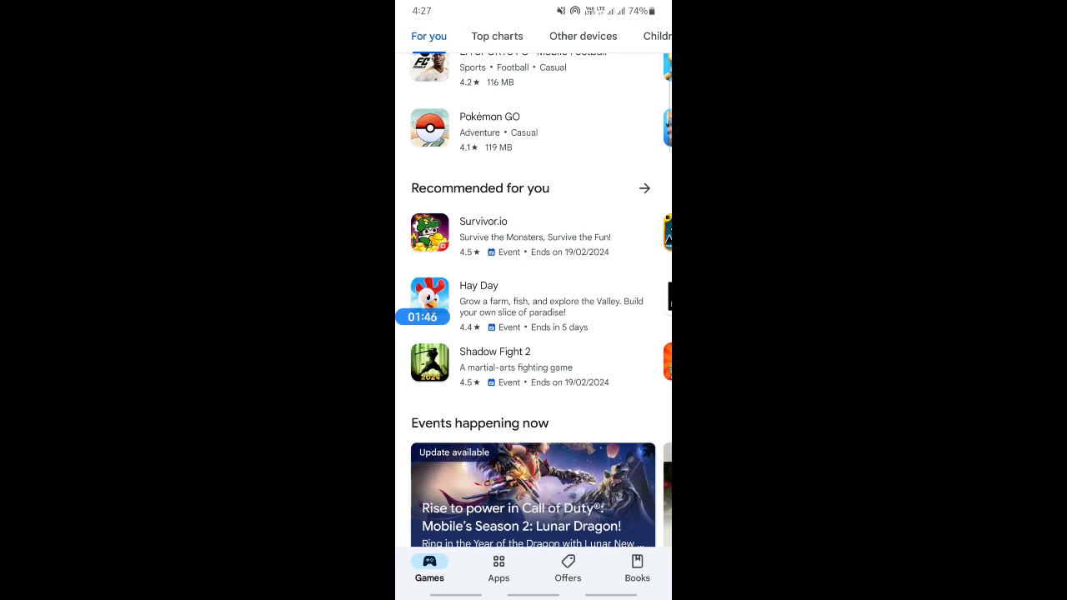